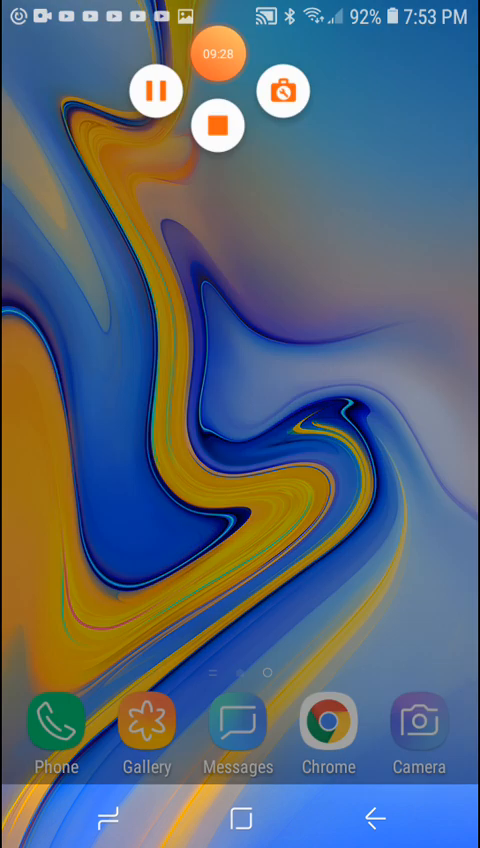
click(216, 124)
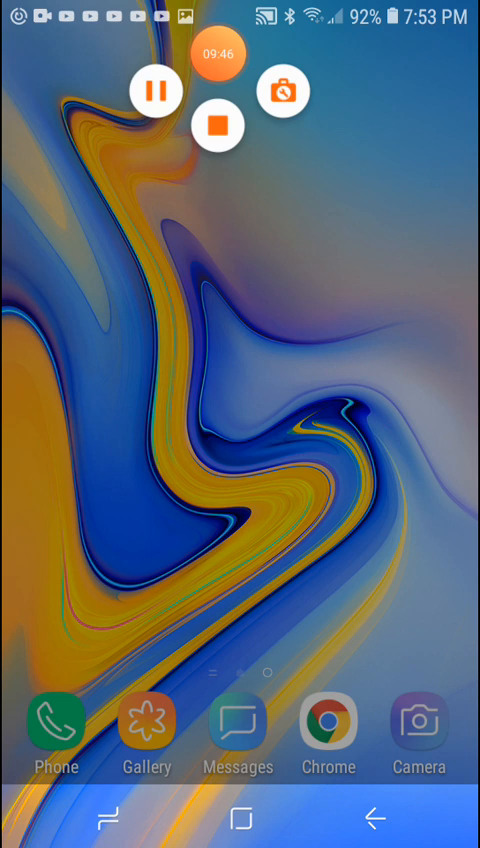
click(212, 122)
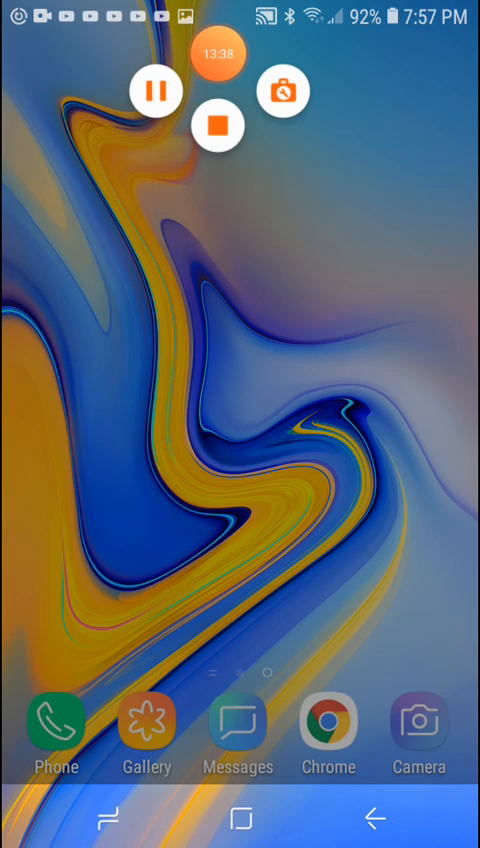
click(214, 120)
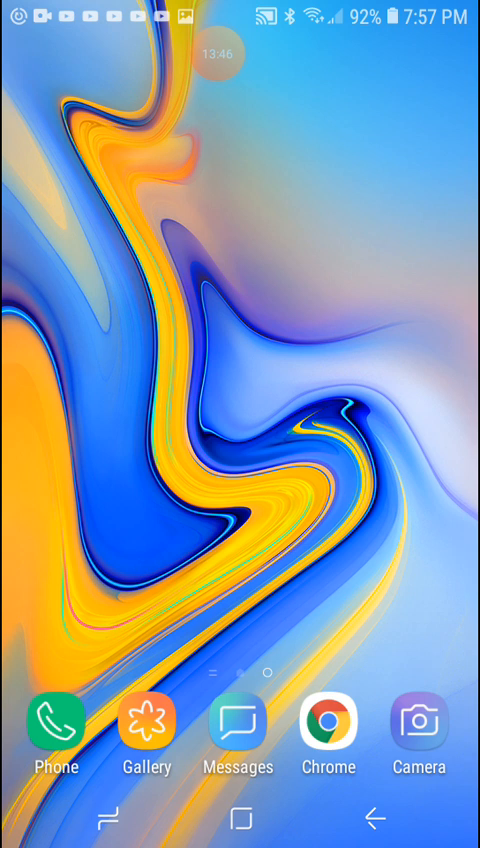
click(212, 48)
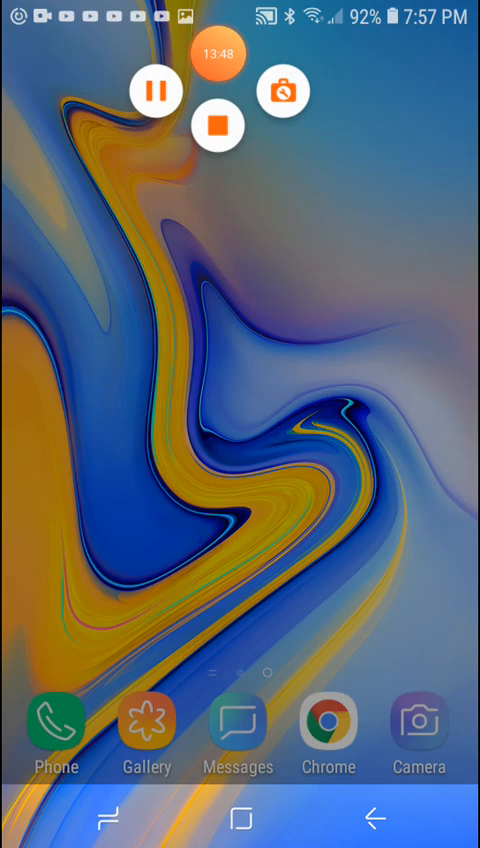